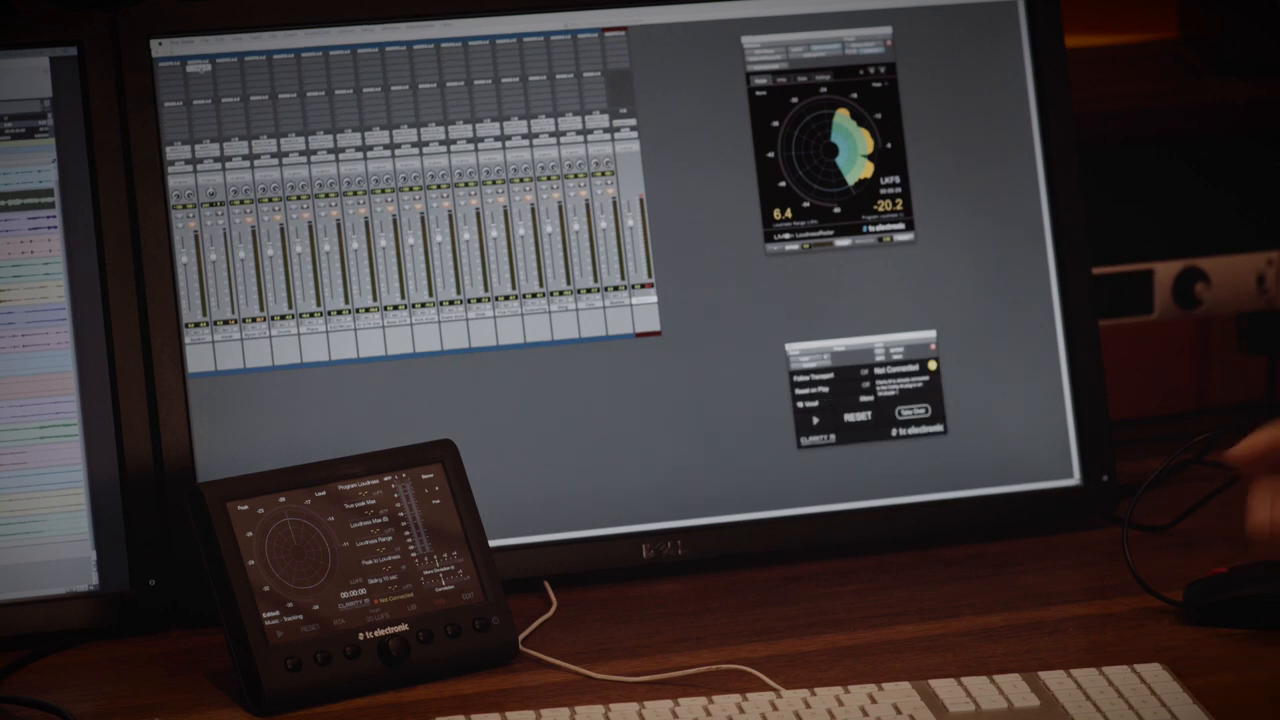
pyautogui.moveTo(1200, 500)
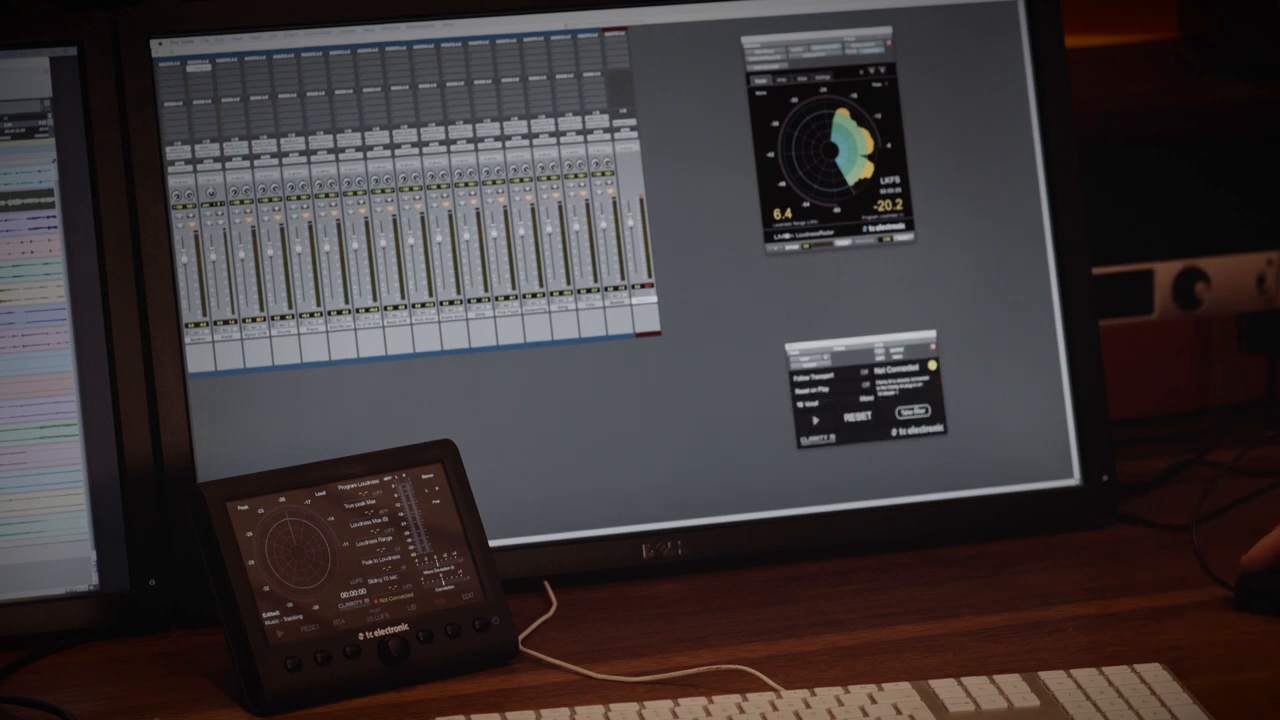